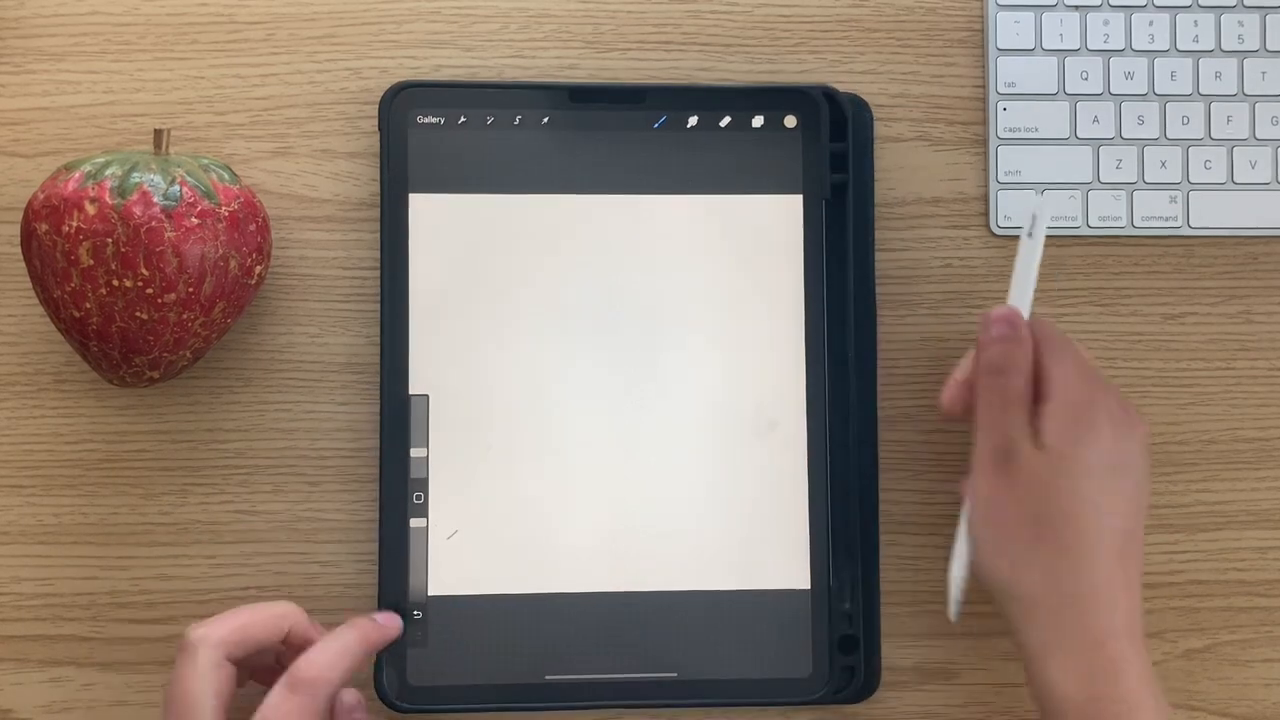
- Undo the stray mark on the canvas, keeping the soft pink fill
{"action": "left_click", "coordinate": [789, 121]}
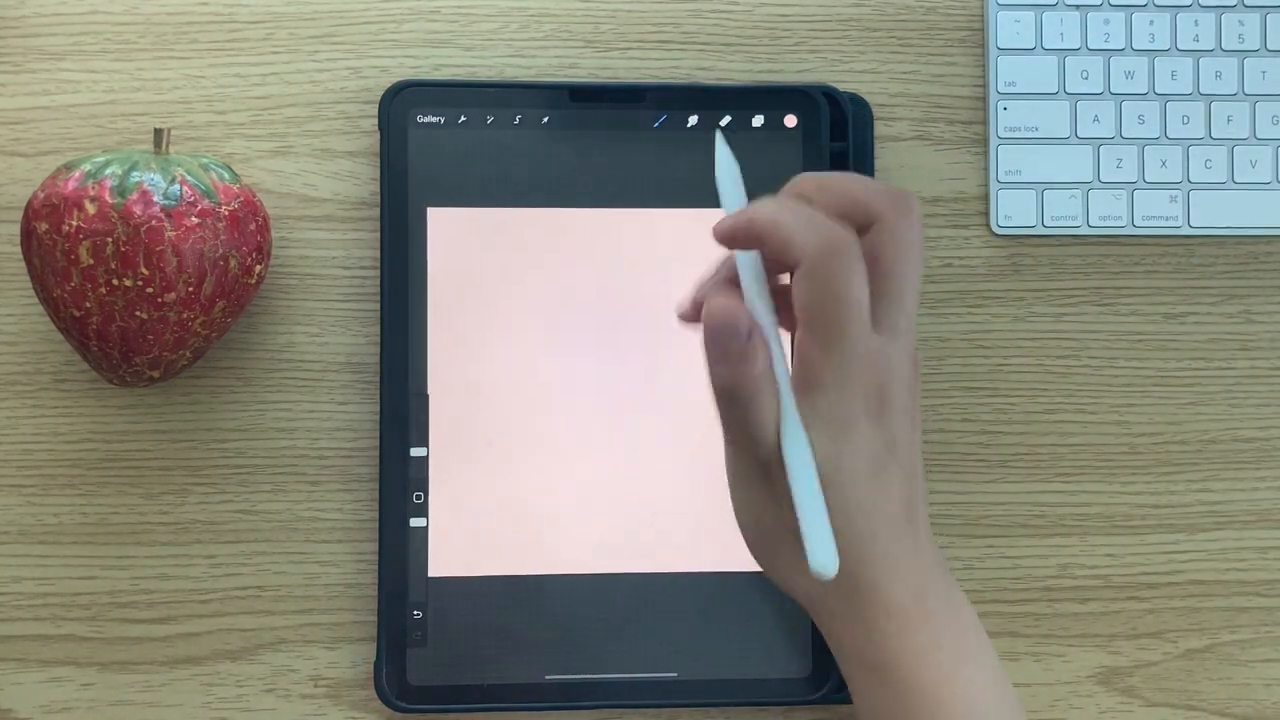
- Scale the pink fill to a quarter and place a copy in the bottom-right quarter
{"action": "left_click", "coordinate": [544, 120]}
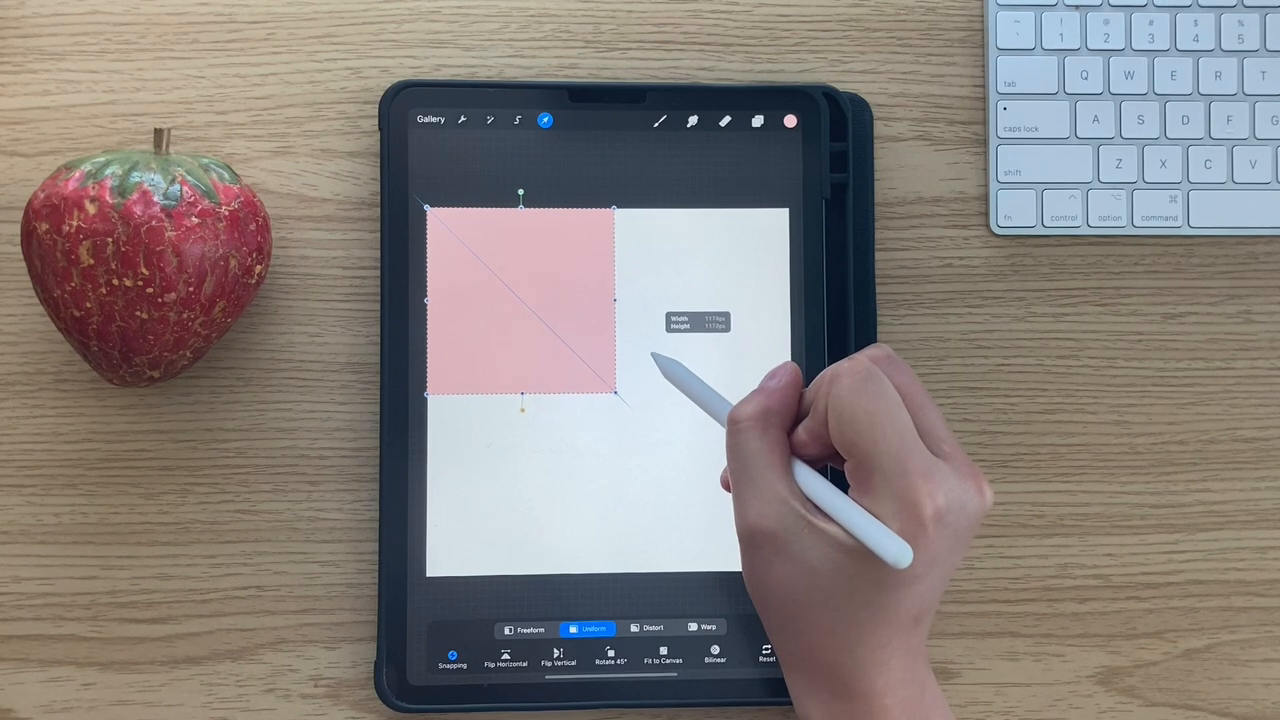
{"action": "left_click", "coordinate": [758, 120]}
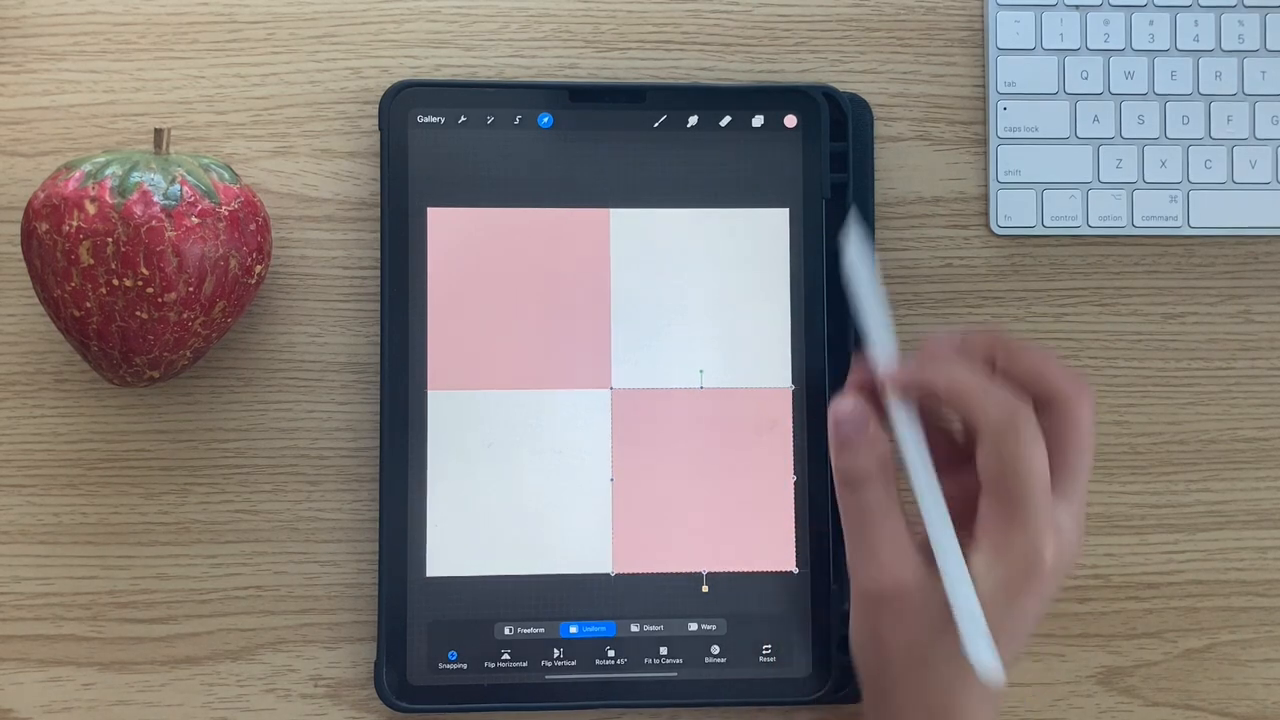
{"action": "left_click", "coordinate": [757, 121]}
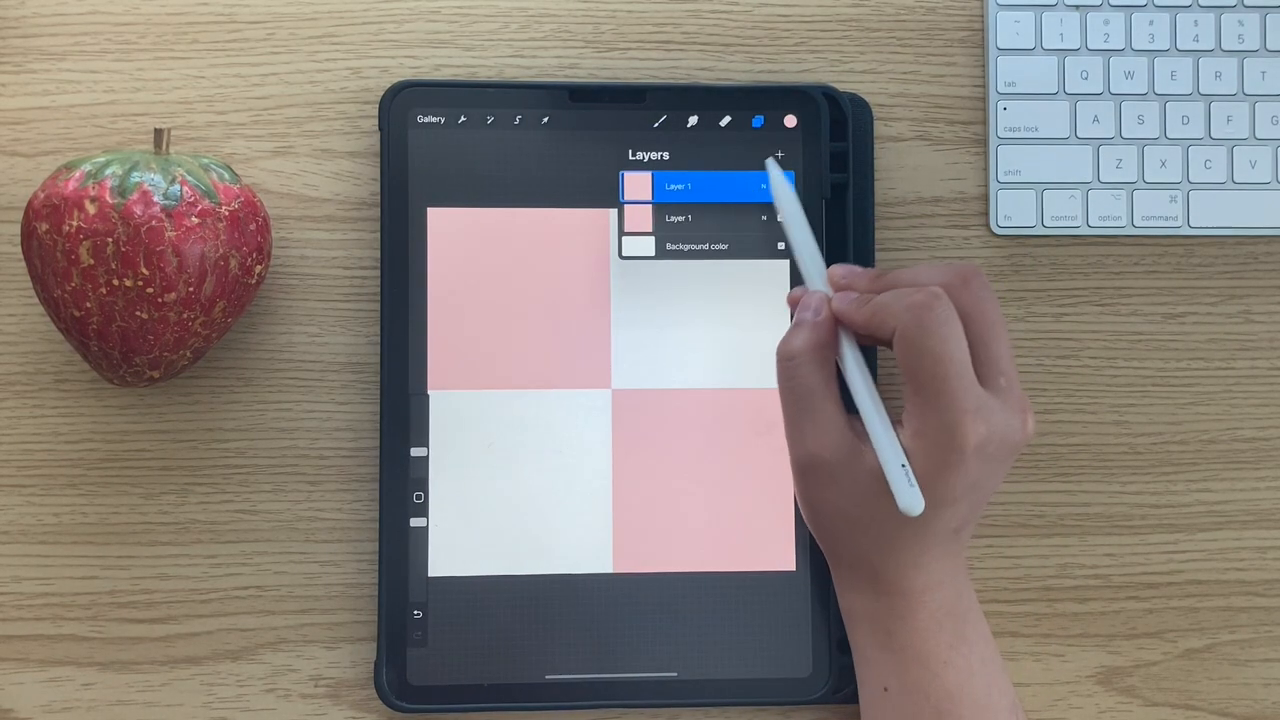
- Fill the empty quarters cream, snap the pieces to the grid, and merge them into one layer
{"action": "left_click", "coordinate": [789, 121]}
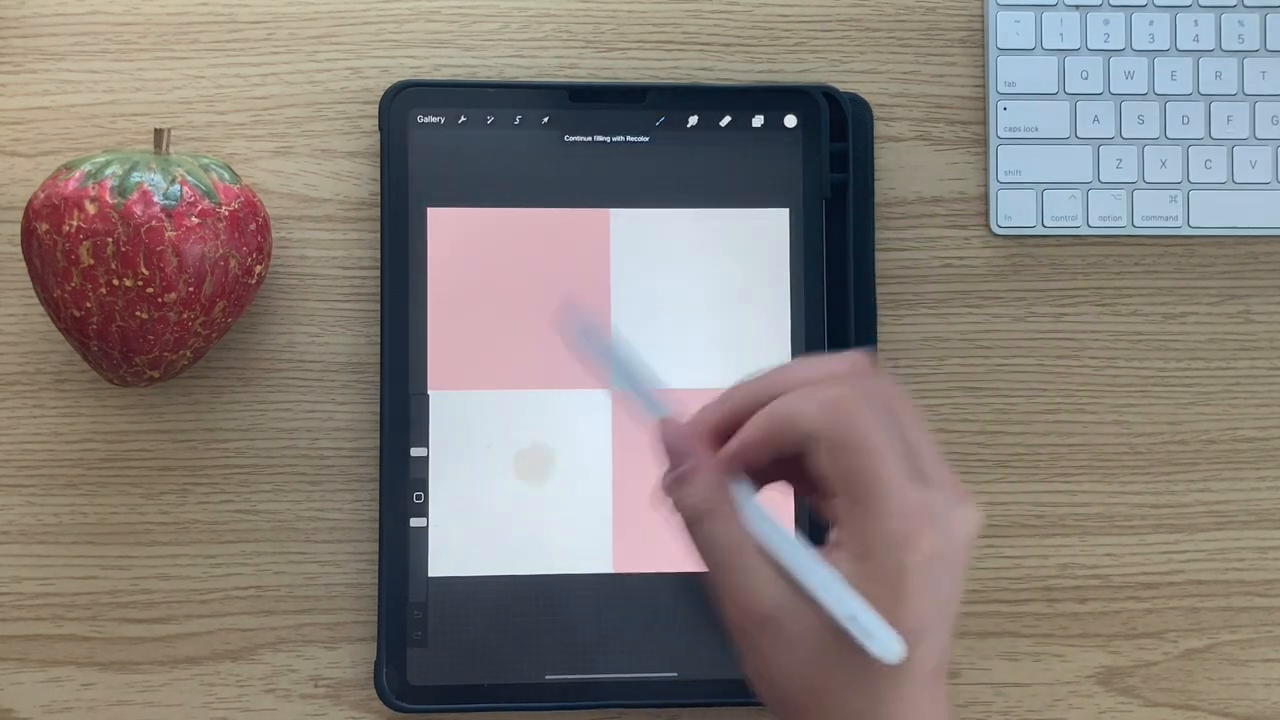
{"action": "left_click", "coordinate": [545, 120]}
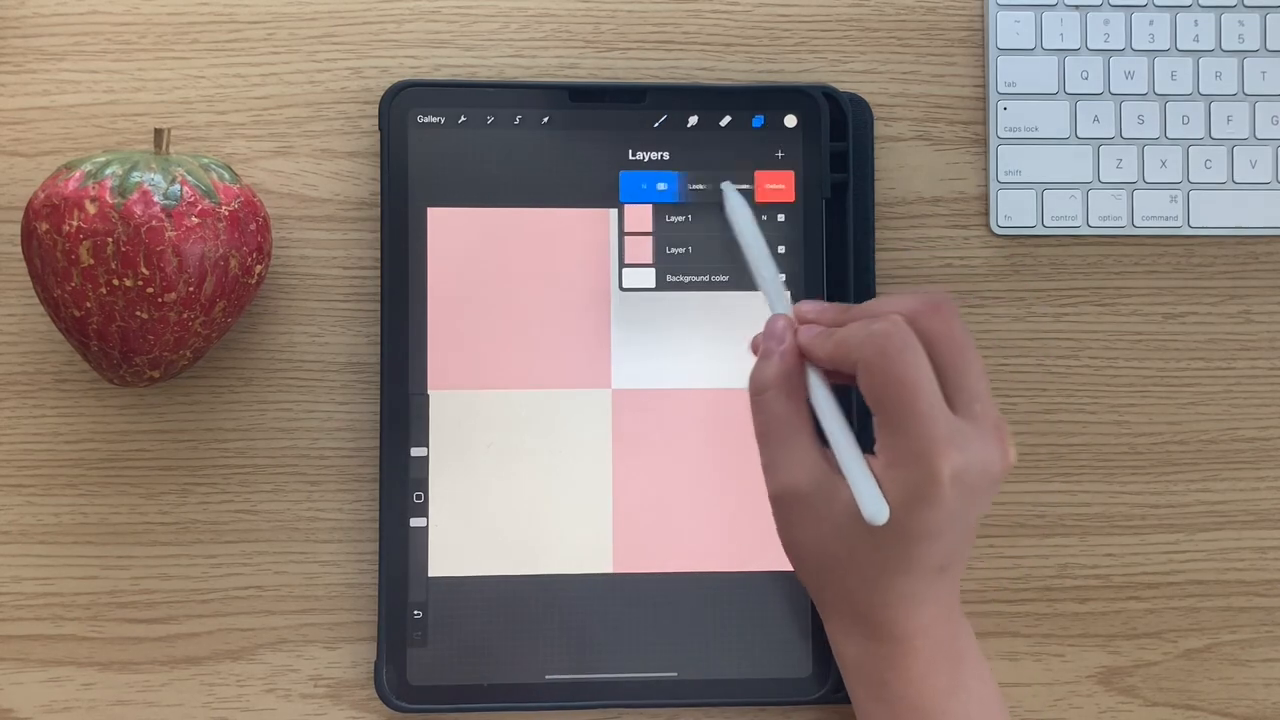
{"action": "left_click", "coordinate": [545, 120]}
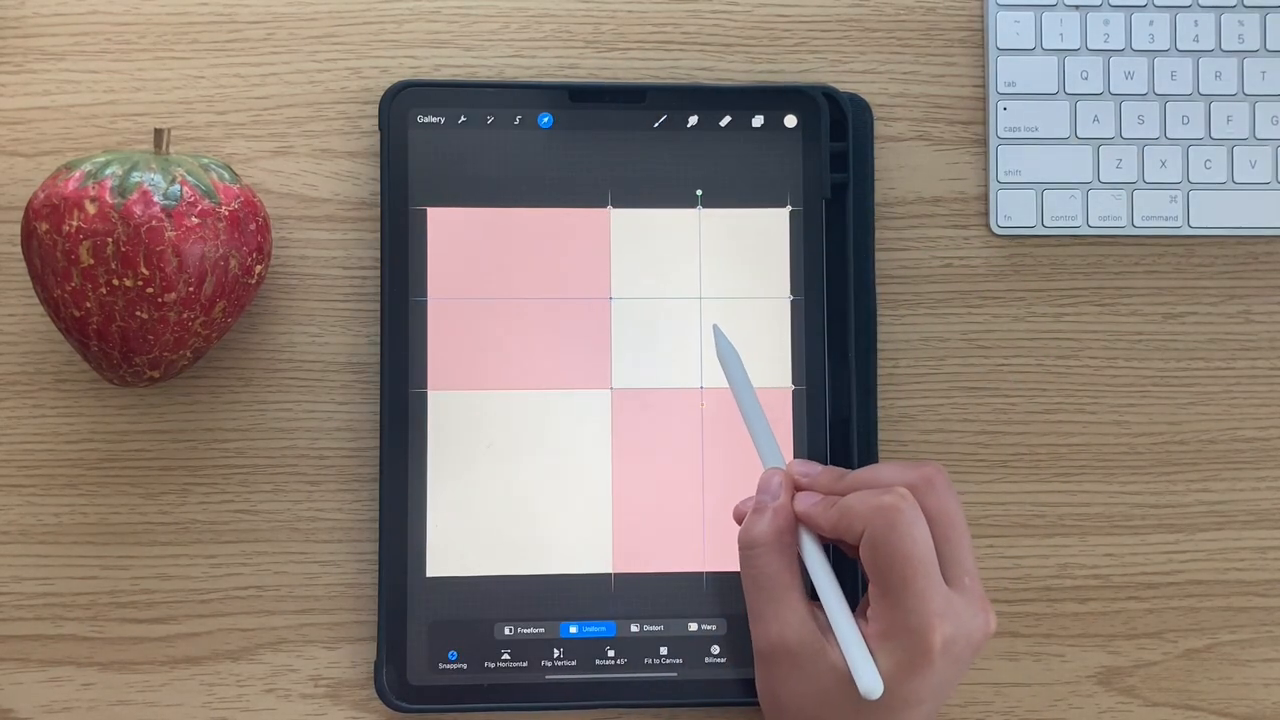
{"action": "left_click", "coordinate": [757, 121]}
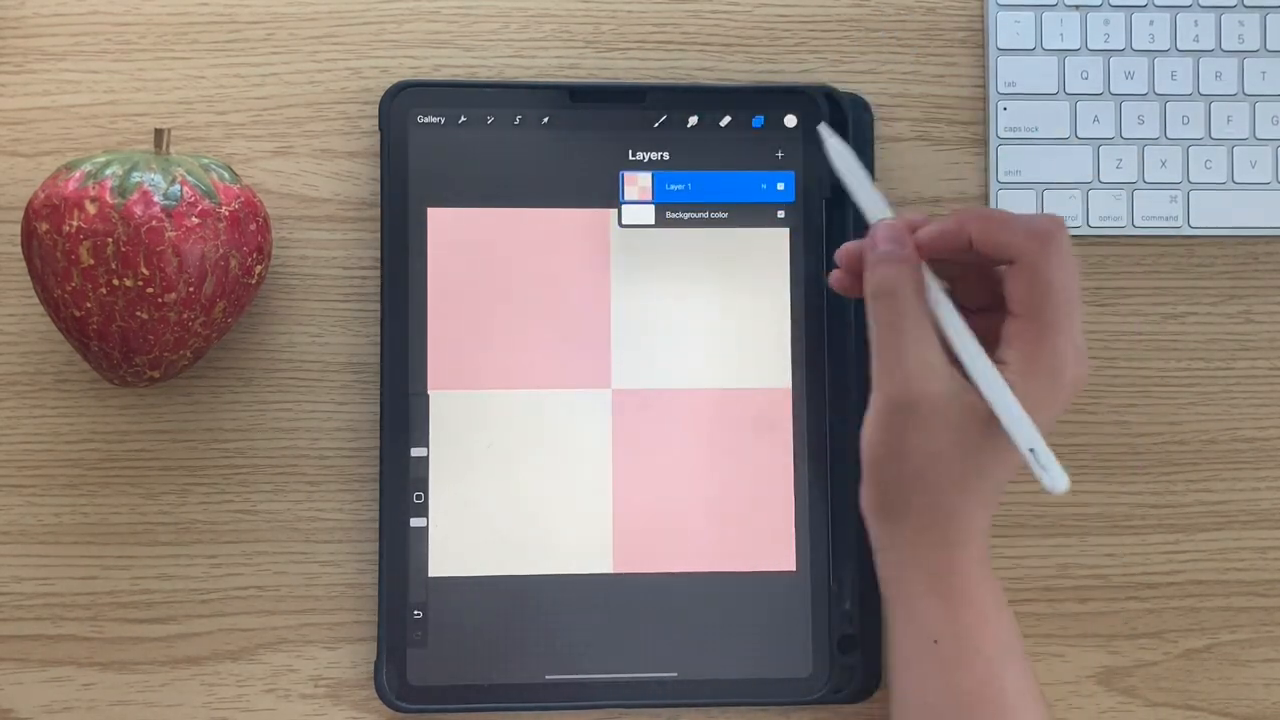
{"action": "left_click", "coordinate": [658, 121]}
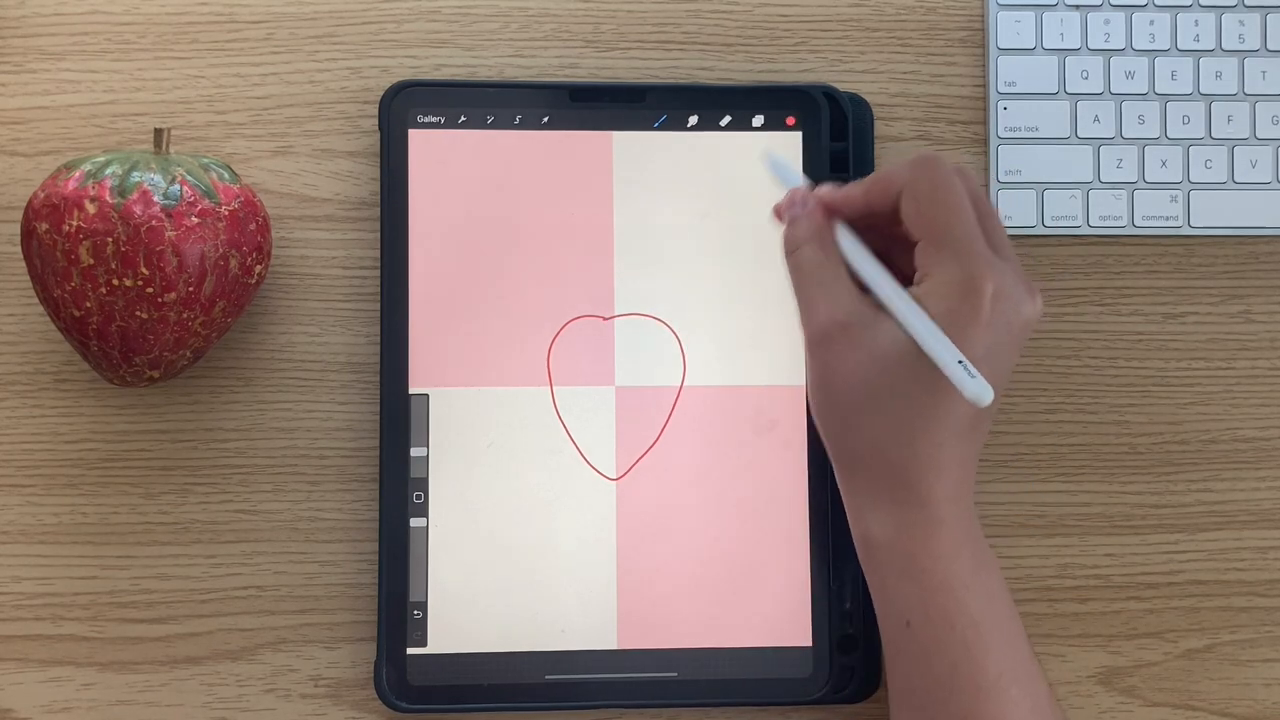
- Fill the strawberry outline red and add green leaves and black seeds on a new layer
{"action": "left_click", "coordinate": [757, 120]}
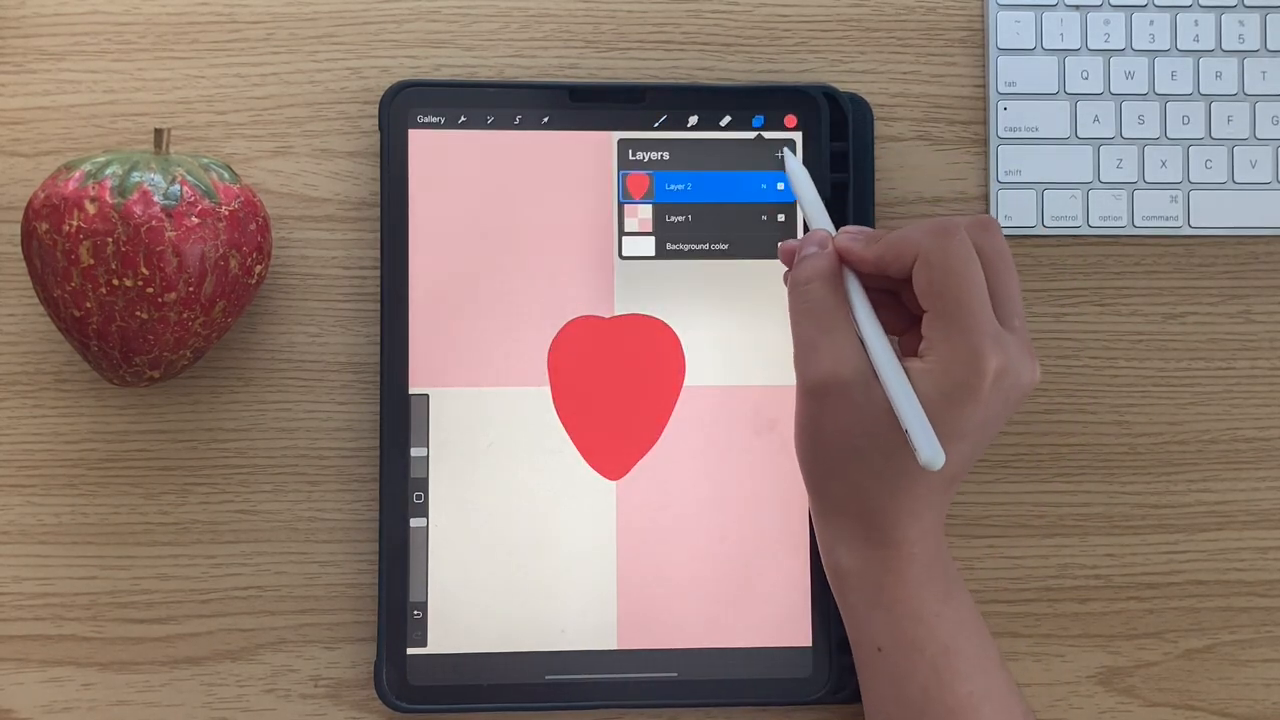
{"action": "left_click", "coordinate": [789, 121]}
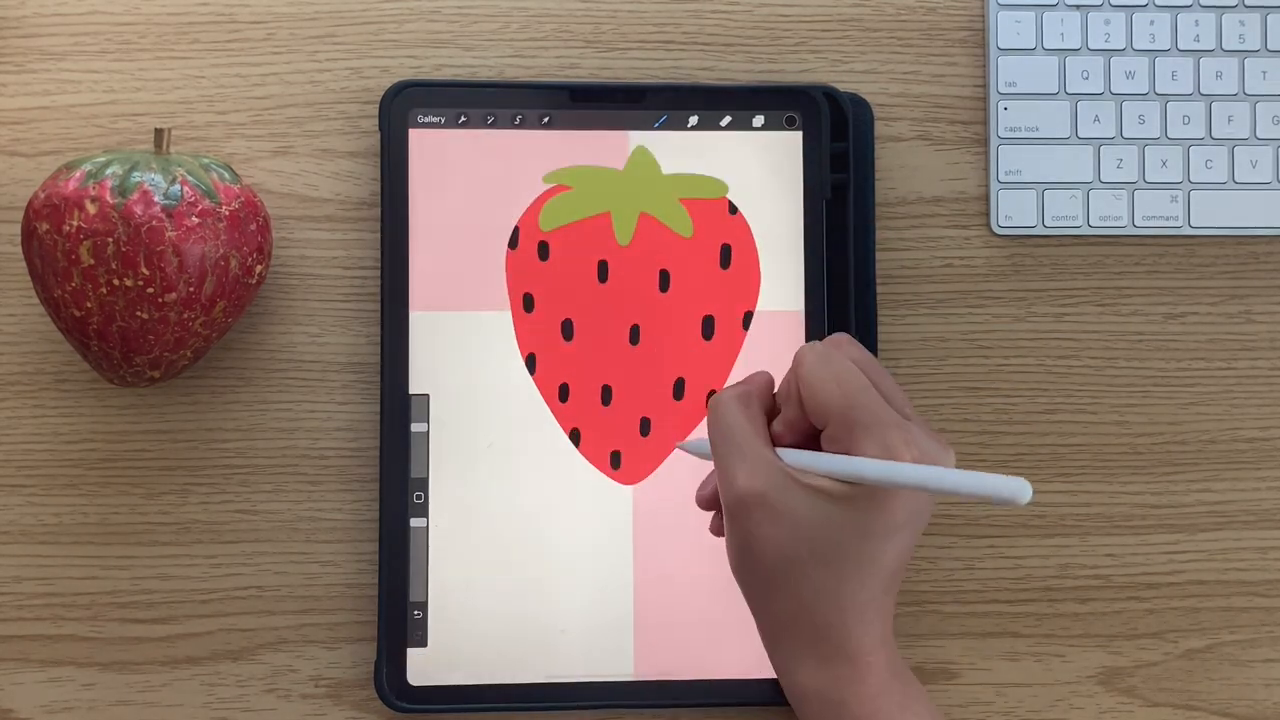
{"action": "left_click", "coordinate": [758, 121]}
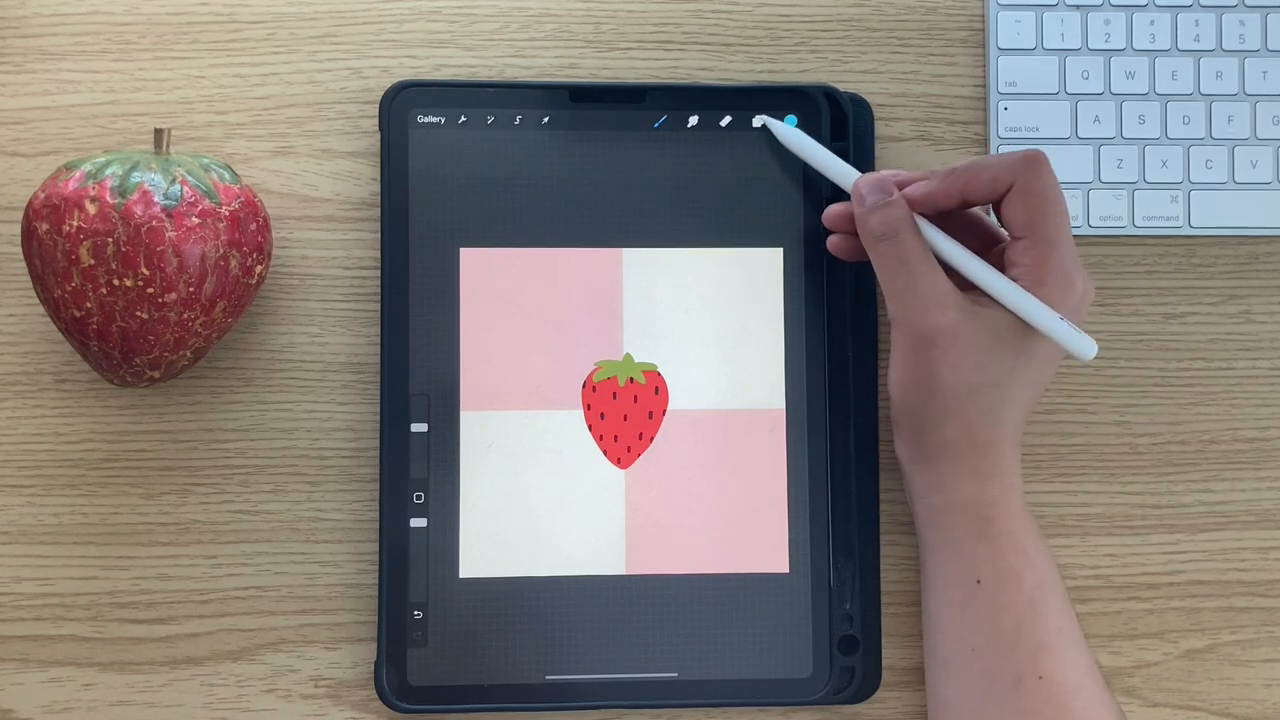
- Shift the strawberry pattern half a tile sideways so the strawberry splits across the edges
{"action": "left_click", "coordinate": [546, 120]}
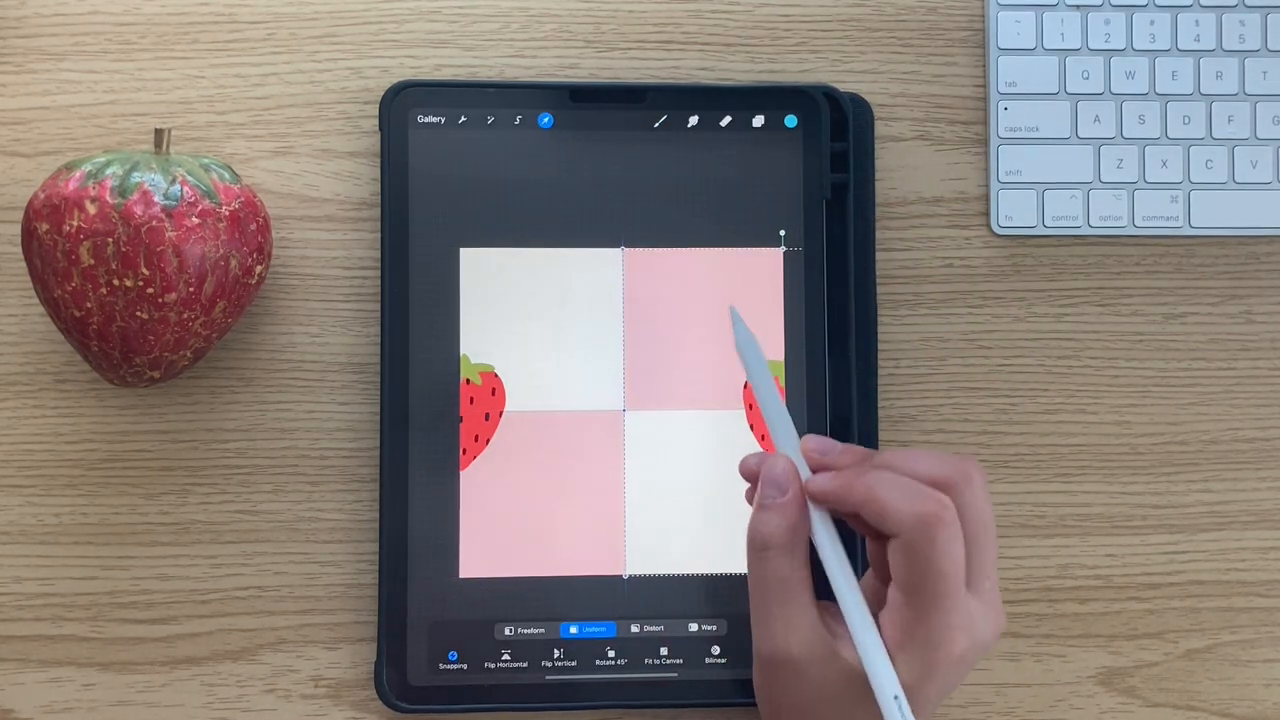
{"action": "left_click", "coordinate": [758, 121]}
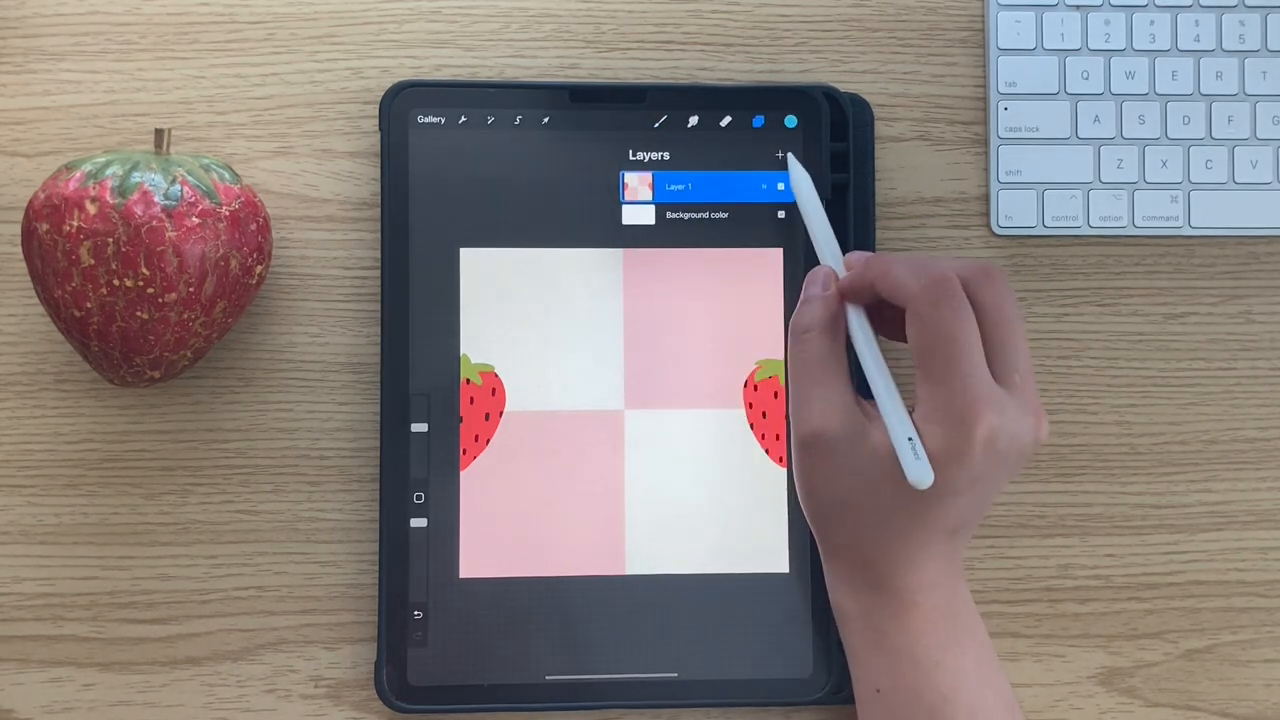
{"action": "left_click", "coordinate": [790, 121]}
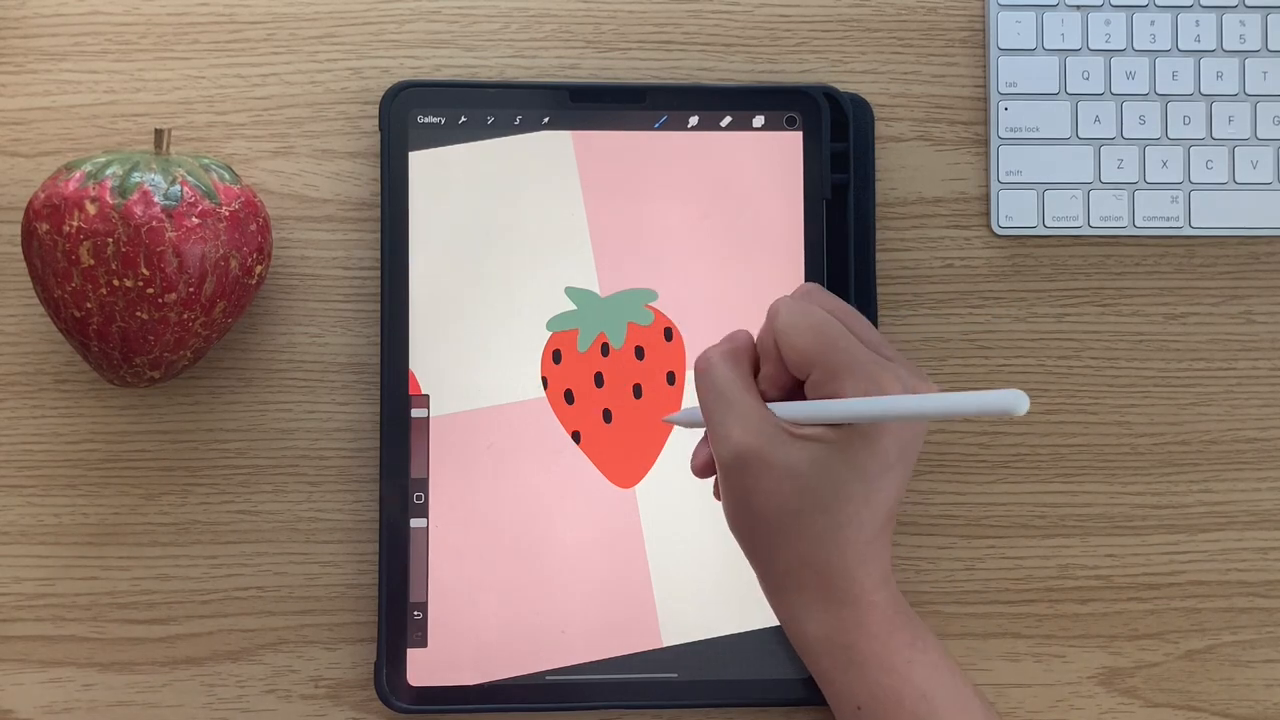
- Add black seeds to the new orange-red strawberry with teal leaves
{"action": "left_click", "coordinate": [758, 121]}
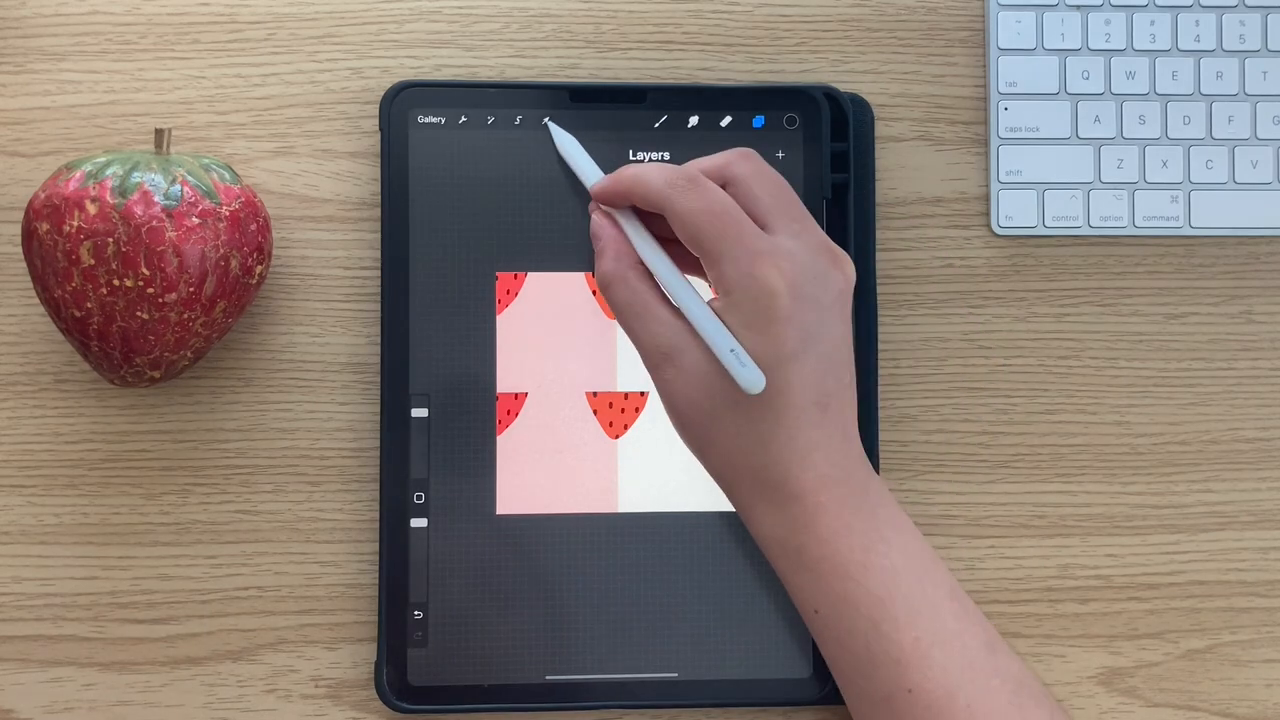
- Move the pattern up half a tile and merge the pink strawberry into the pattern layer
{"action": "left_click", "coordinate": [546, 121]}
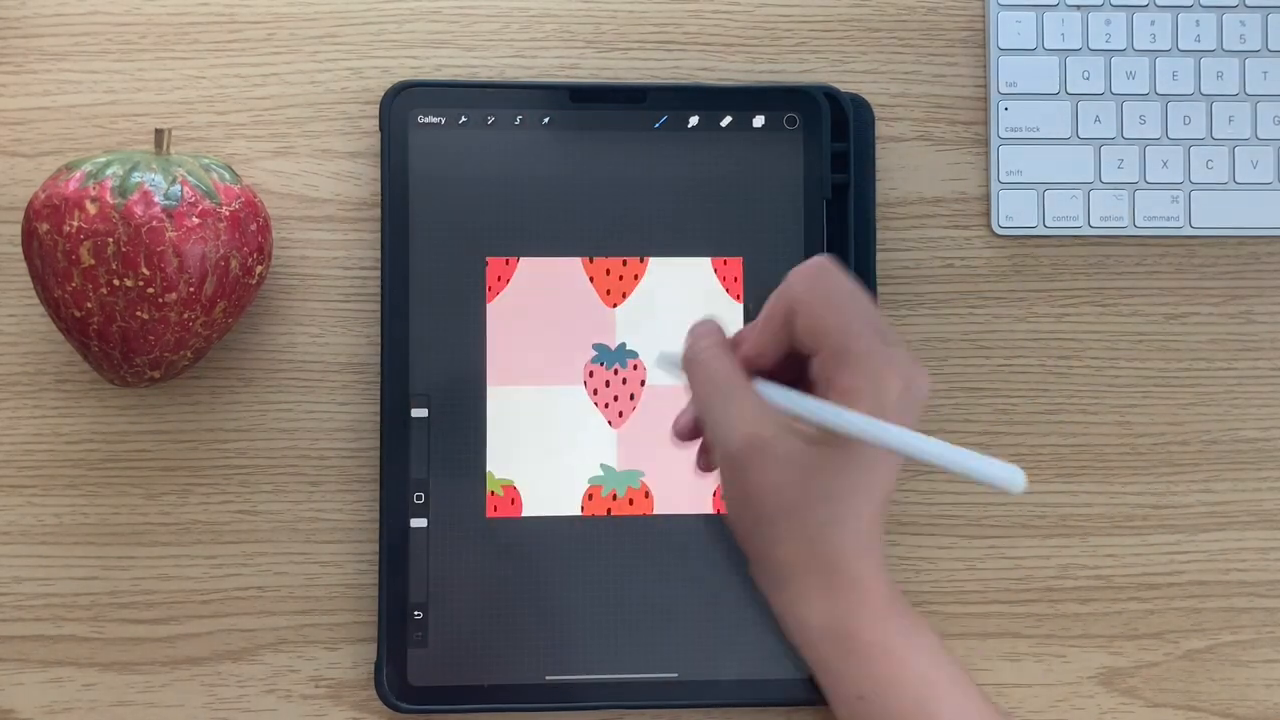
{"action": "left_click", "coordinate": [758, 121]}
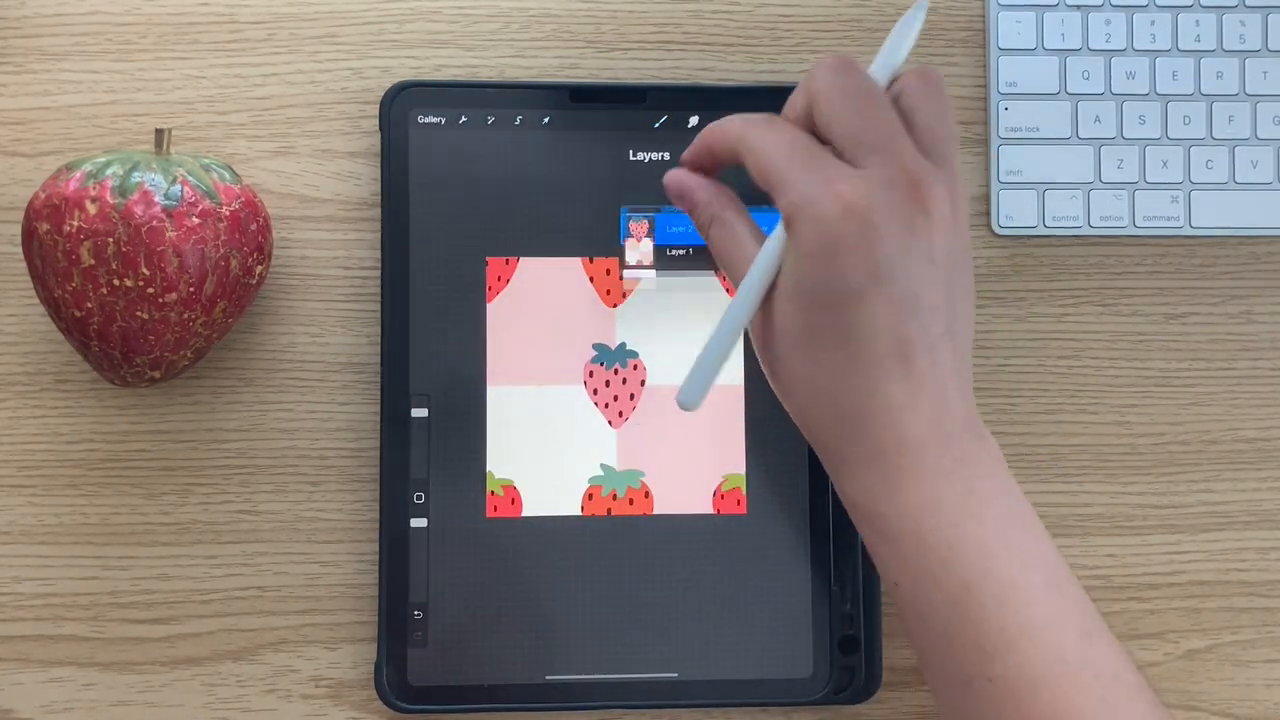
{"action": "left_click", "coordinate": [678, 228]}
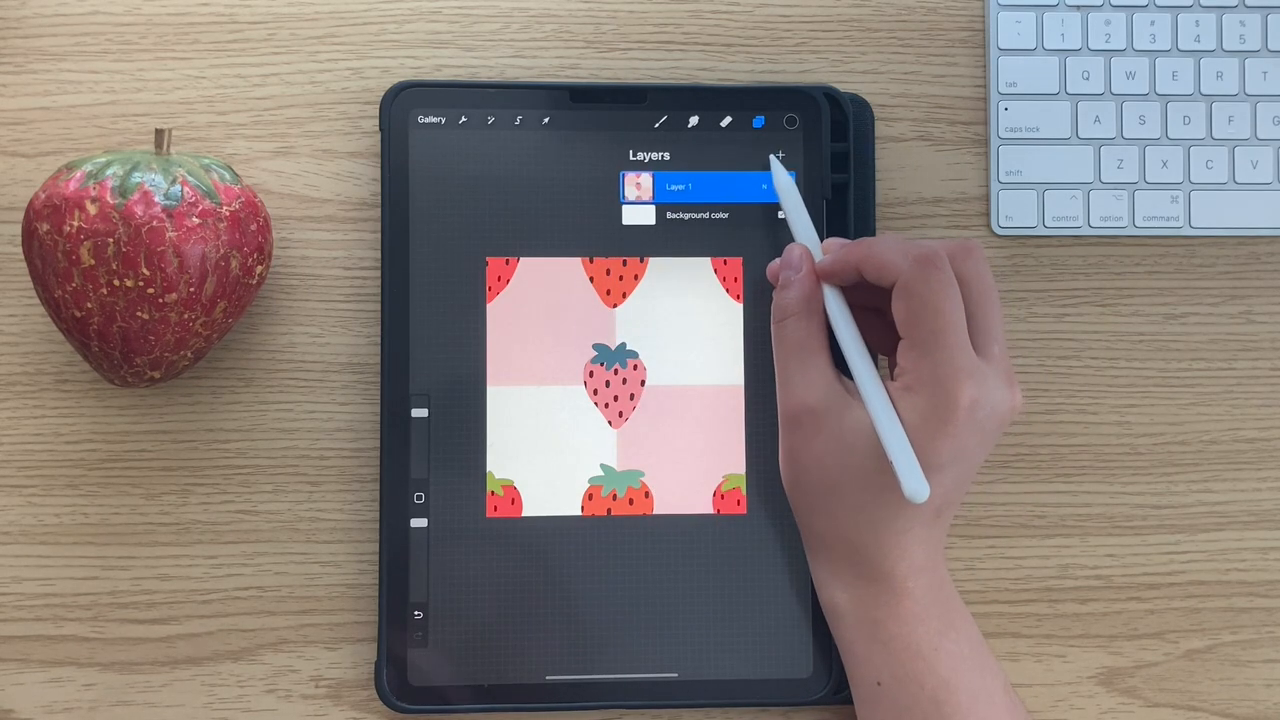
- Shift the pattern half a tile sideways, set edge strawberries, and fill the orange strawberry
{"action": "left_click", "coordinate": [546, 120]}
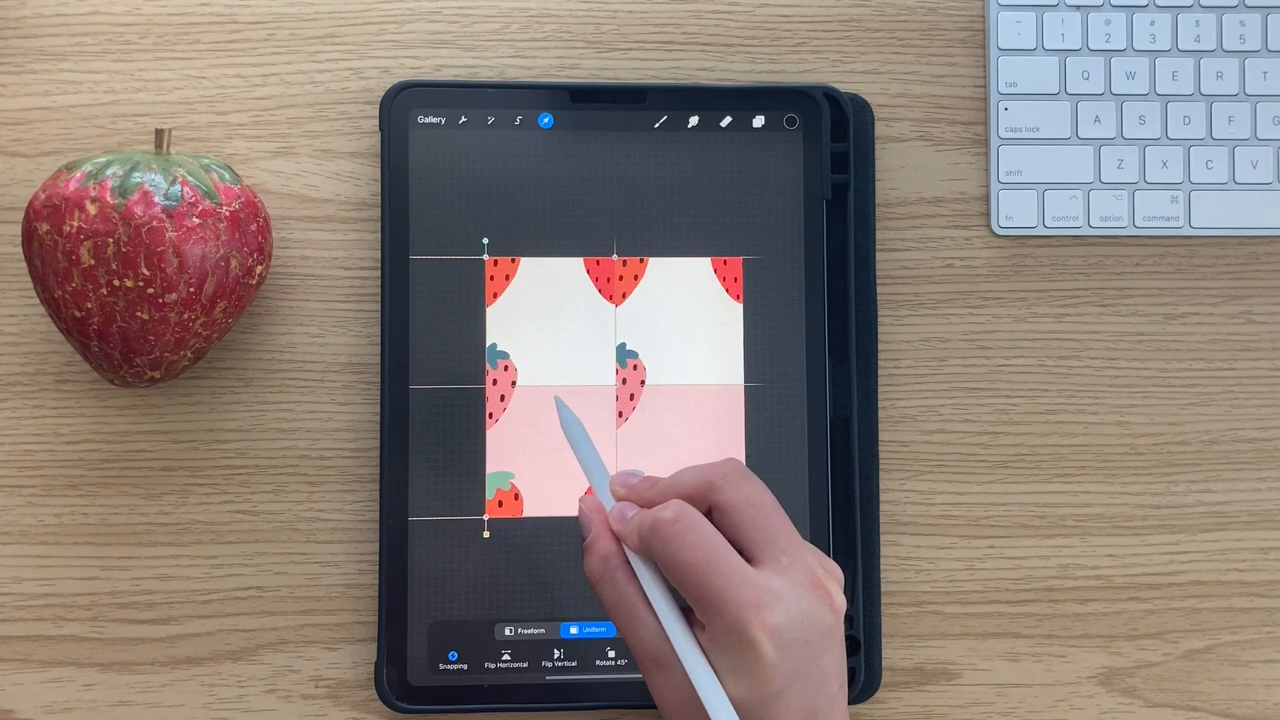
{"action": "left_click", "coordinate": [758, 121]}
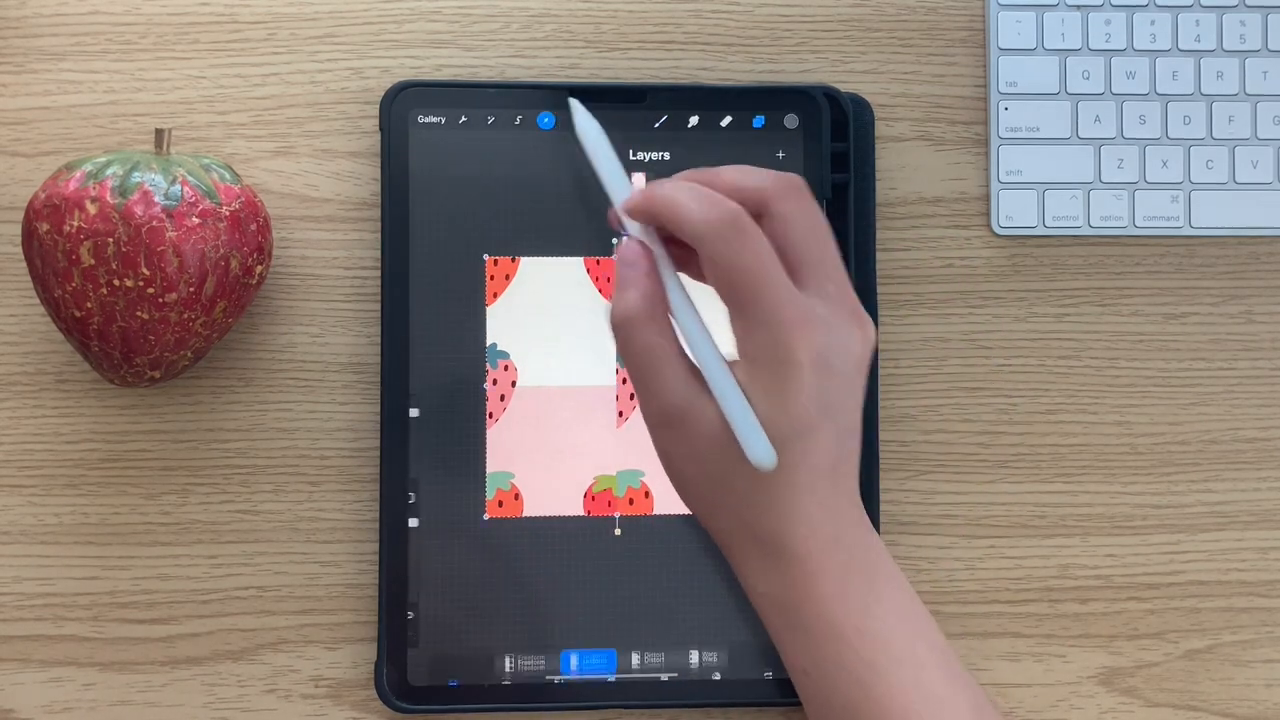
{"action": "left_click", "coordinate": [547, 121]}
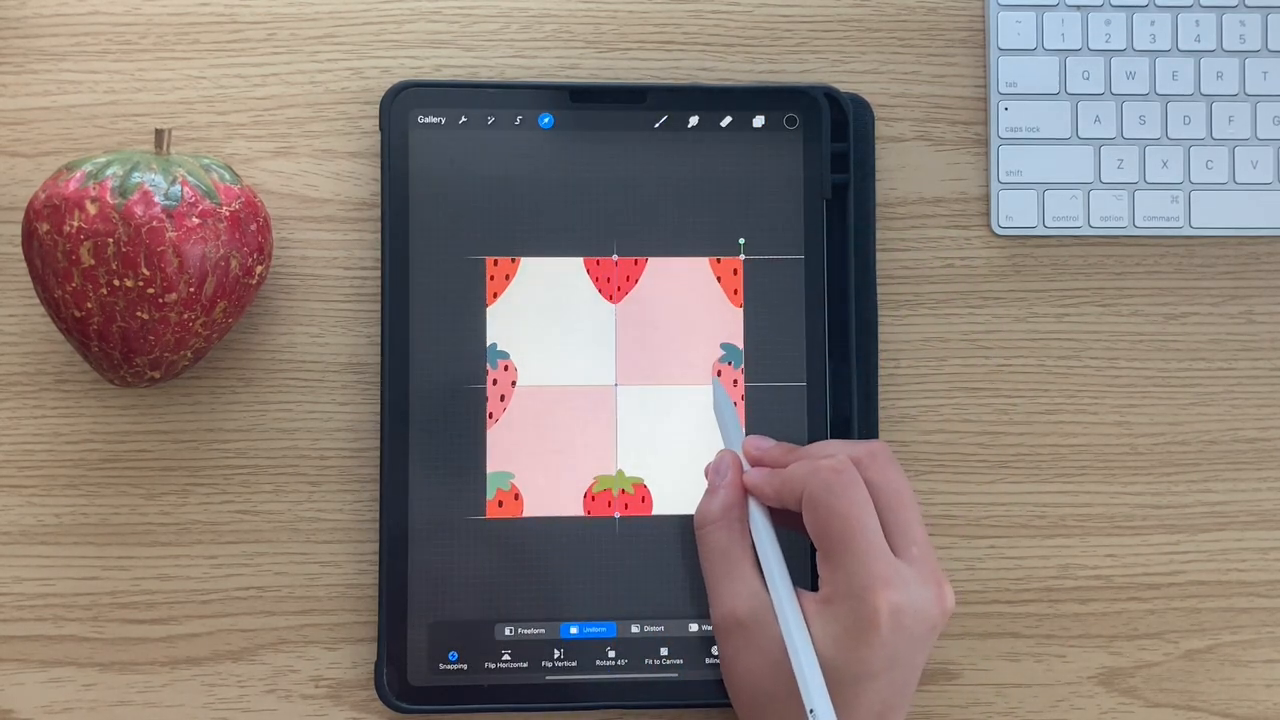
{"action": "left_click", "coordinate": [758, 121]}
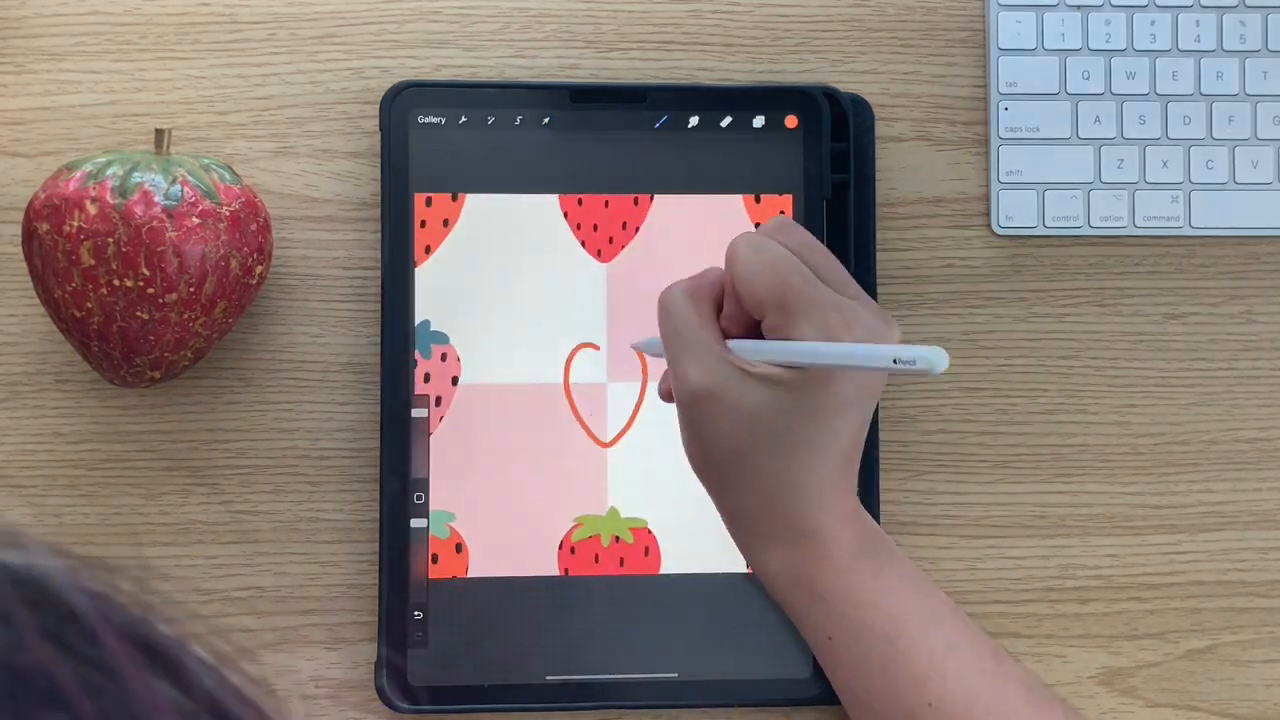
{"action": "left_click", "coordinate": [758, 121]}
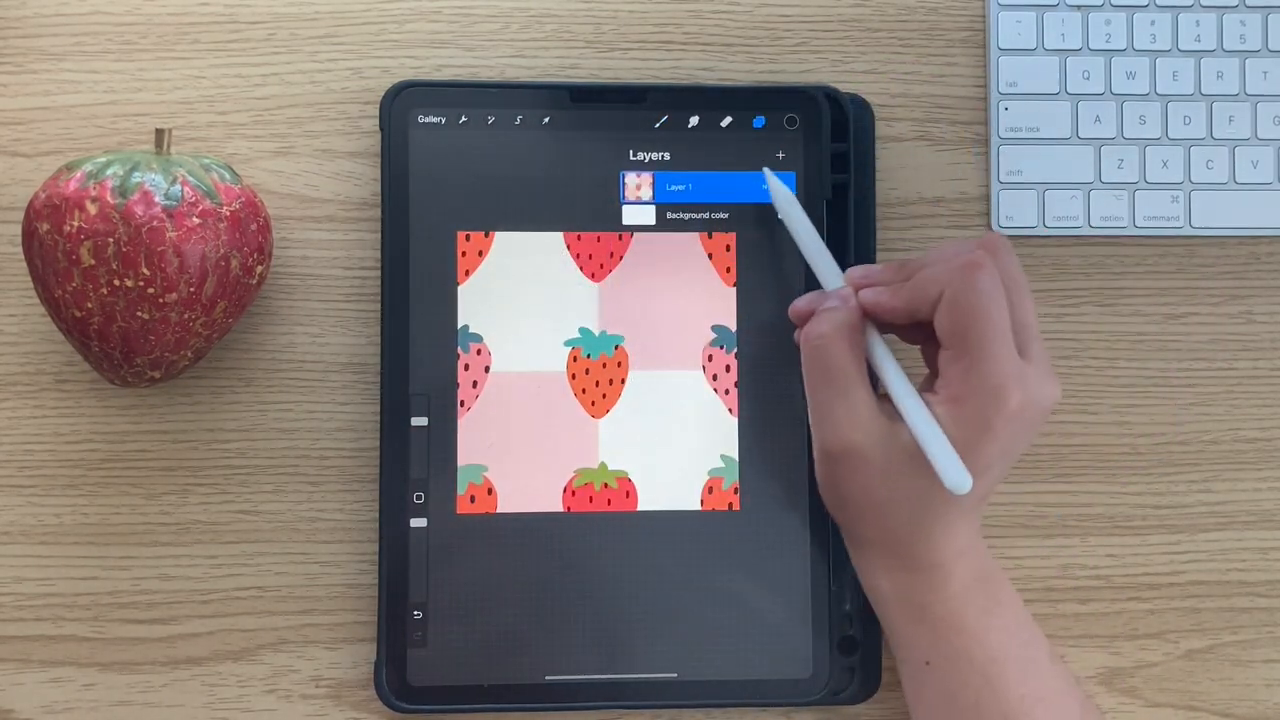
- Shrink the tile into the top-left quarter, repeat it, and scale the pattern down further
{"action": "left_click", "coordinate": [546, 121]}
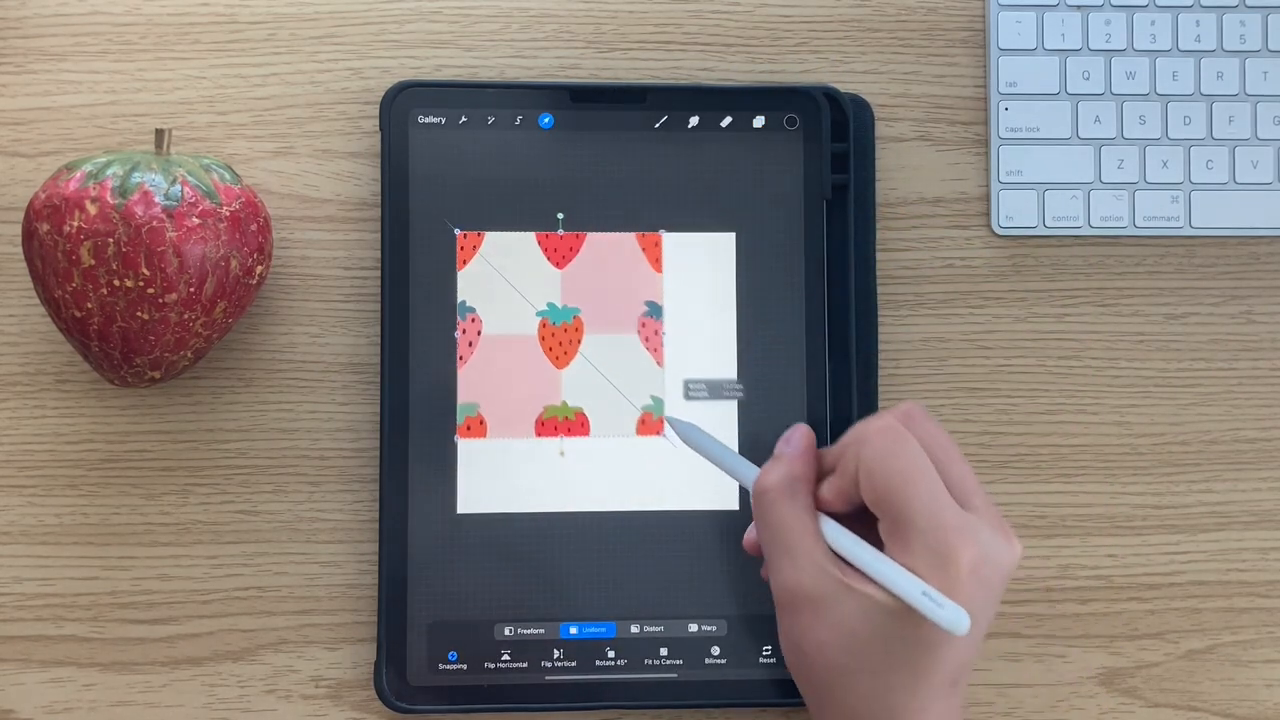
{"action": "left_click_drag", "start_coordinate": [670, 425], "coordinate": [560, 375]}
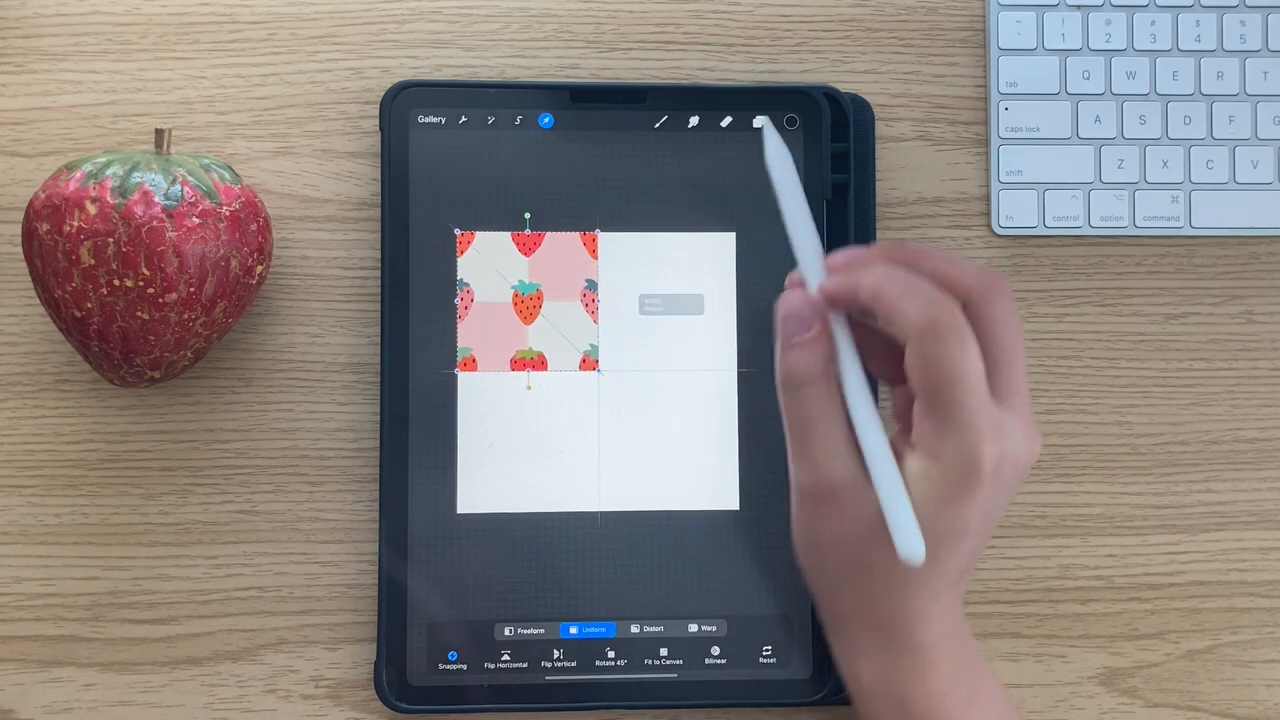
{"action": "left_click", "coordinate": [758, 121]}
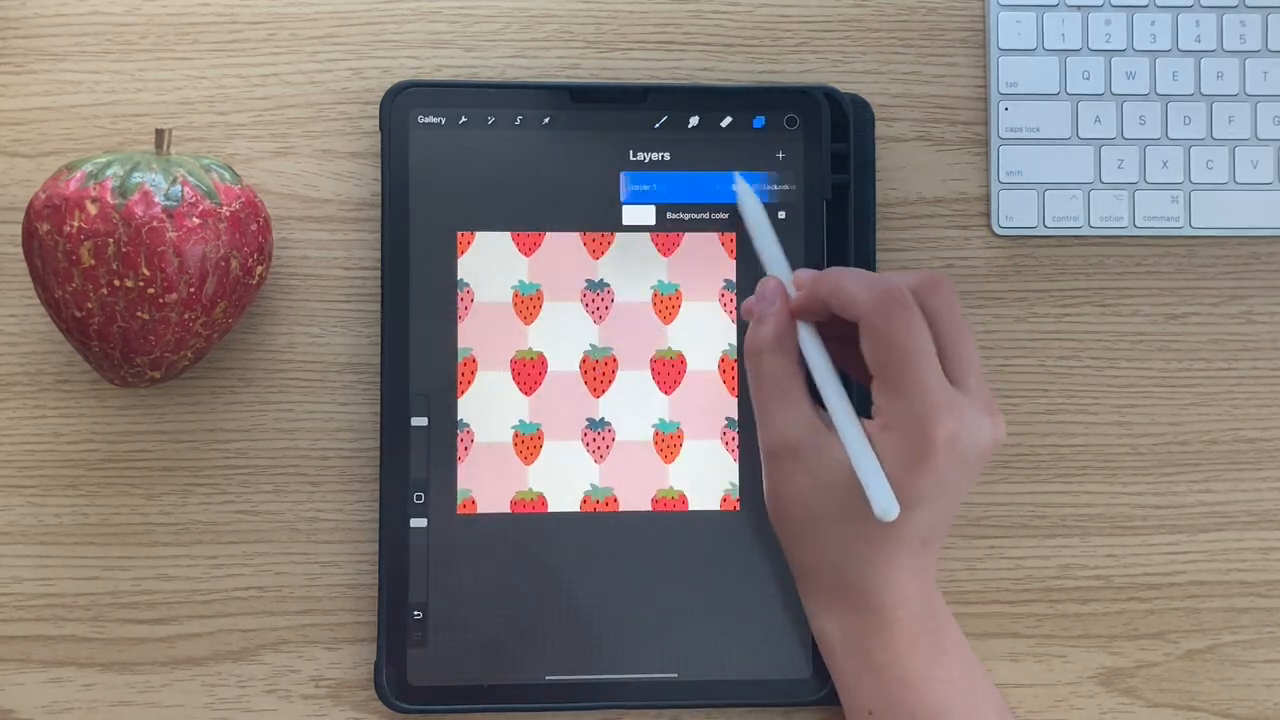
{"action": "left_click", "coordinate": [546, 121]}
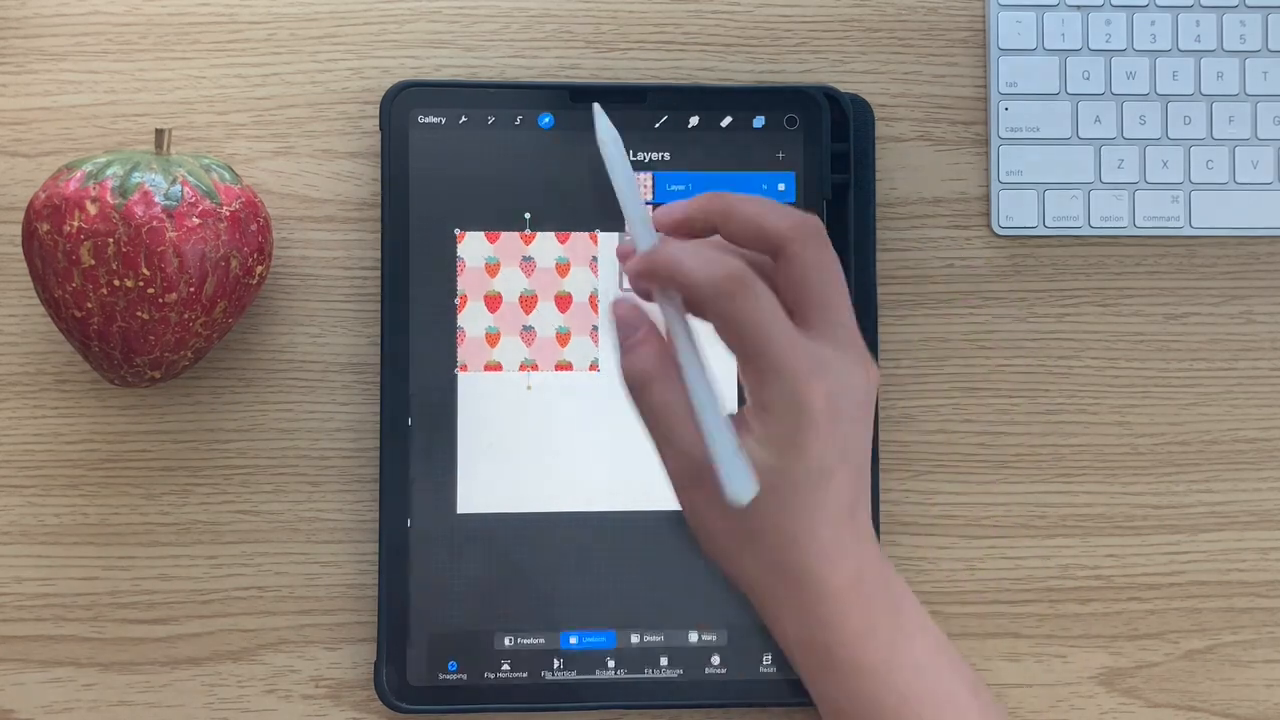